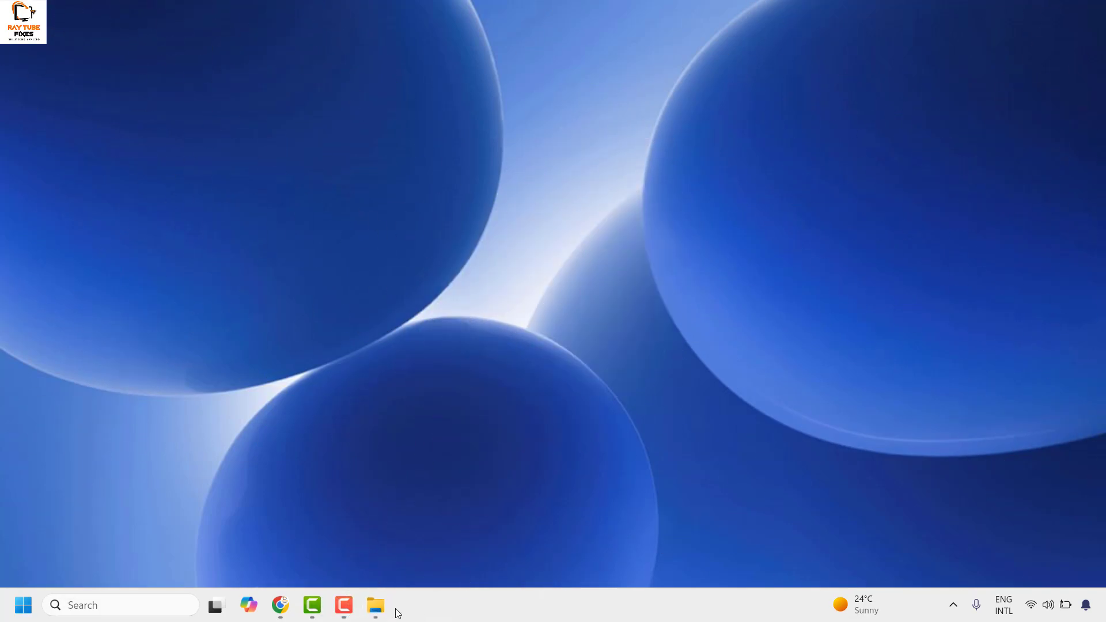
Attempt to open the RTF folder from the Desktop and get refused for lack of permission.
{"action": "left_click", "coordinate": [376, 605]}
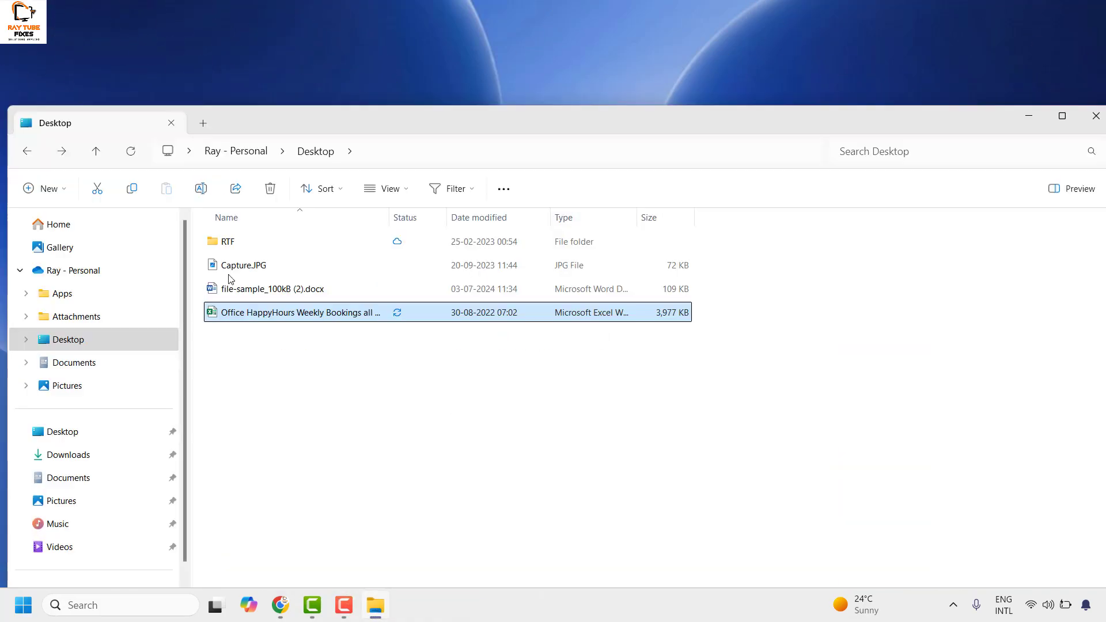
{"action": "double_click", "coordinate": [228, 241]}
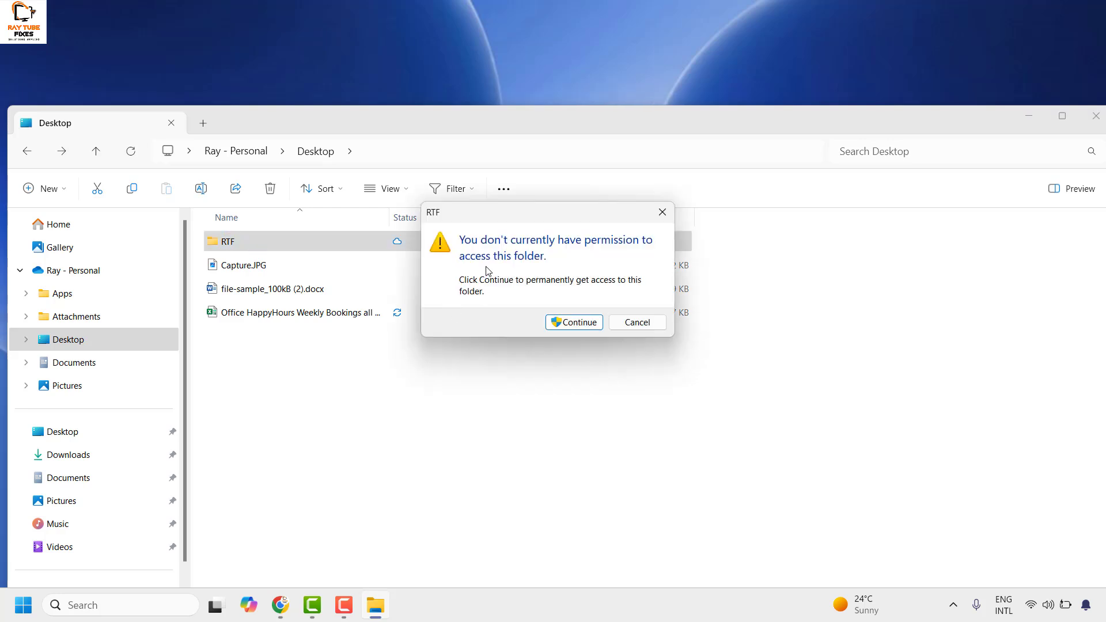
{"action": "left_click", "coordinate": [574, 323]}
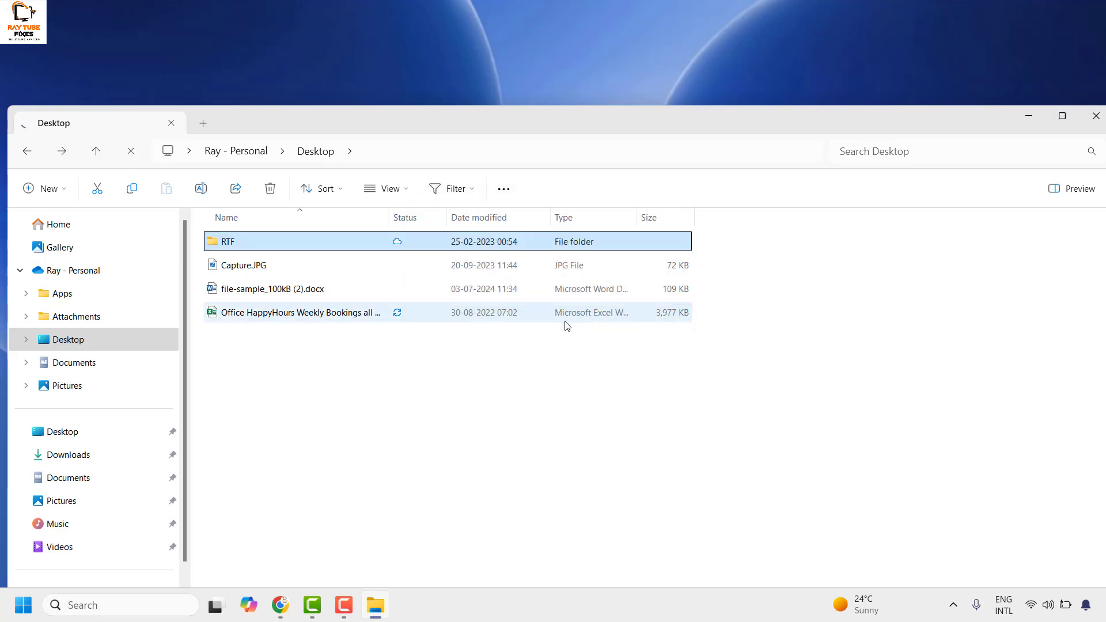
{"action": "double_click", "coordinate": [228, 241]}
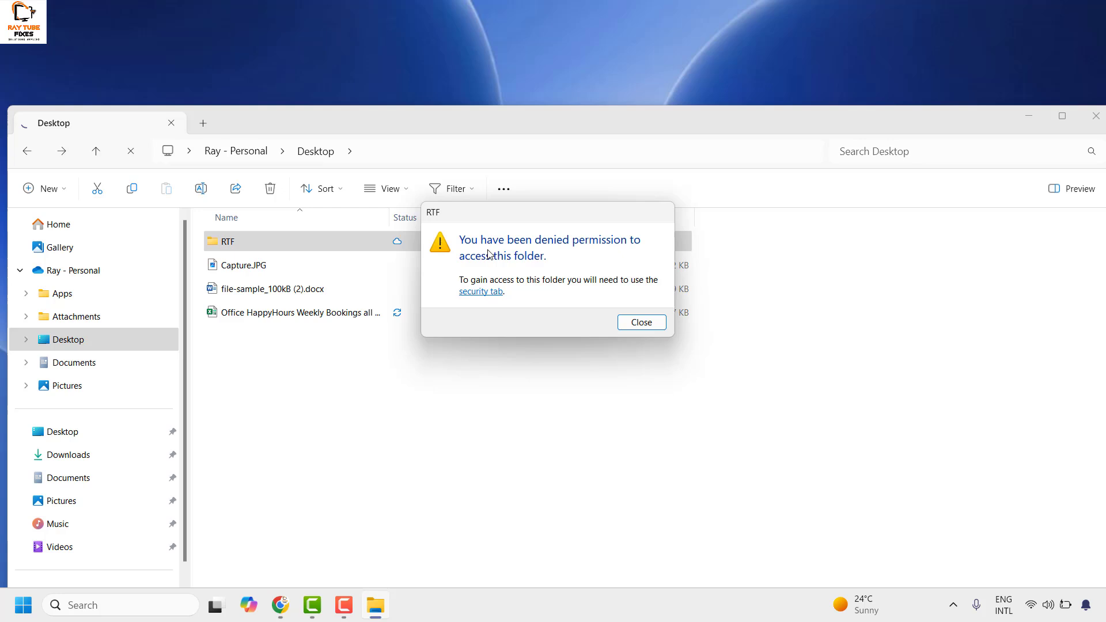
{"action": "mouse_move", "coordinate": [577, 267]}
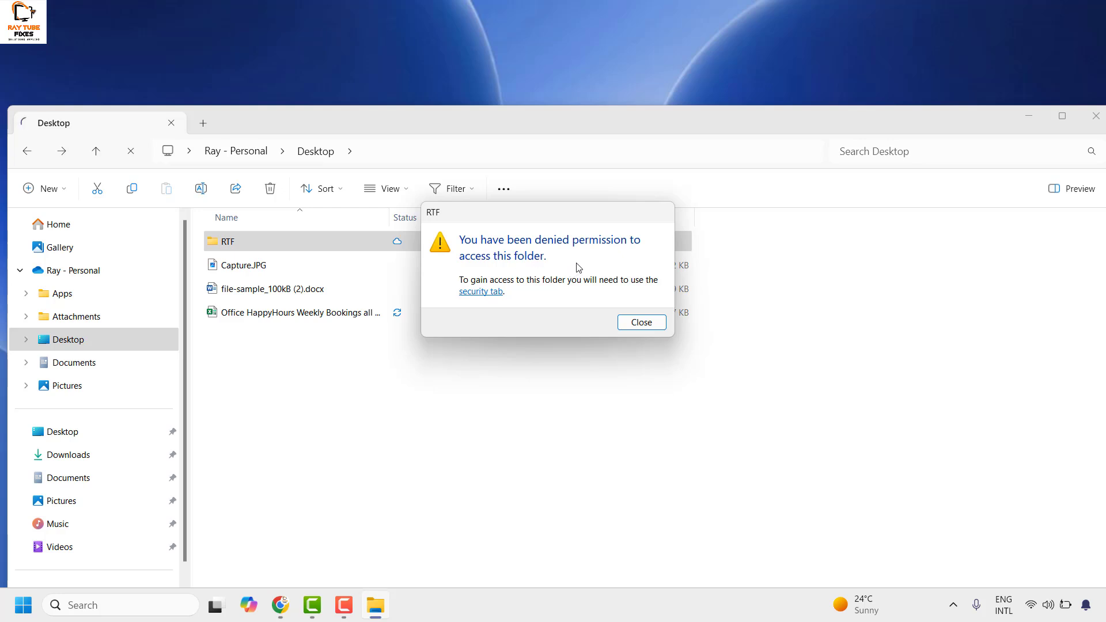
{"action": "left_click", "coordinate": [639, 322]}
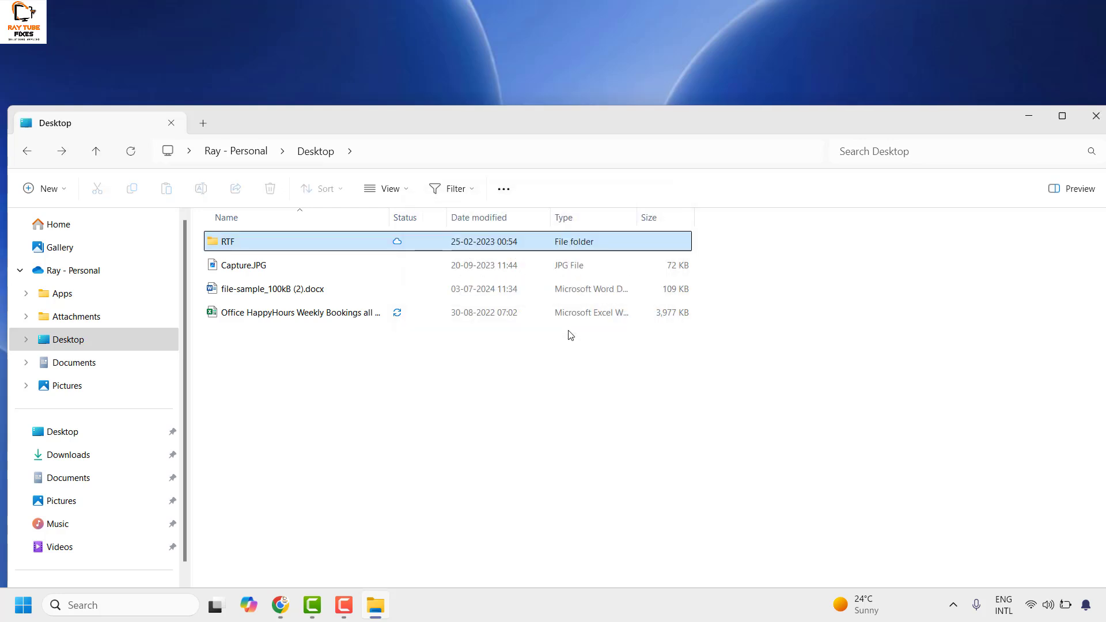
{"action": "mouse_move", "coordinate": [240, 256]}
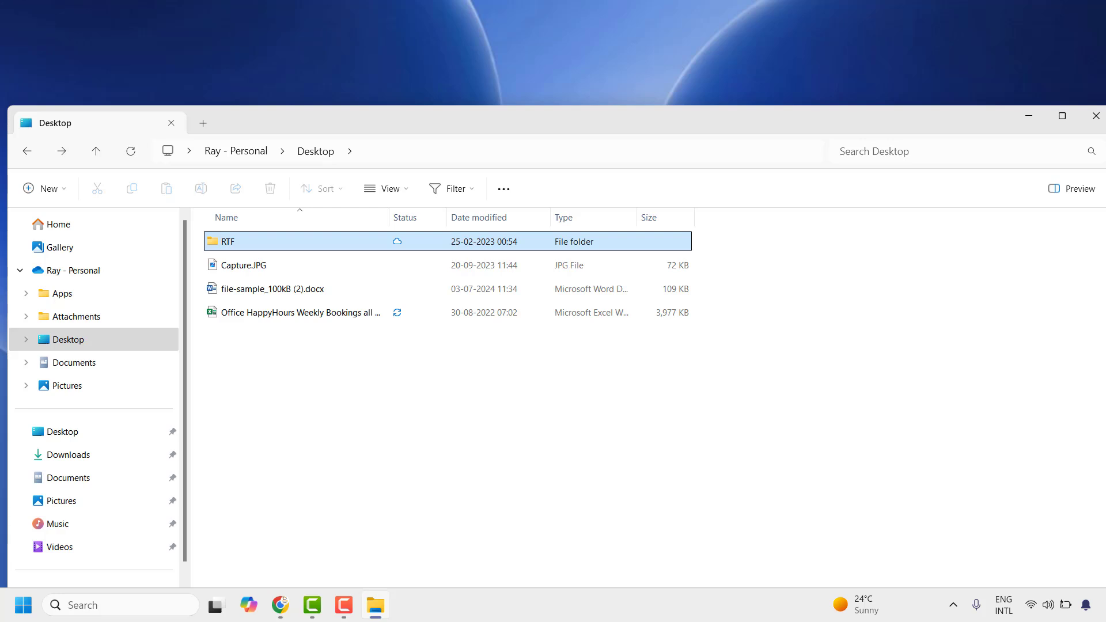
{"action": "mouse_move", "coordinate": [341, 247]}
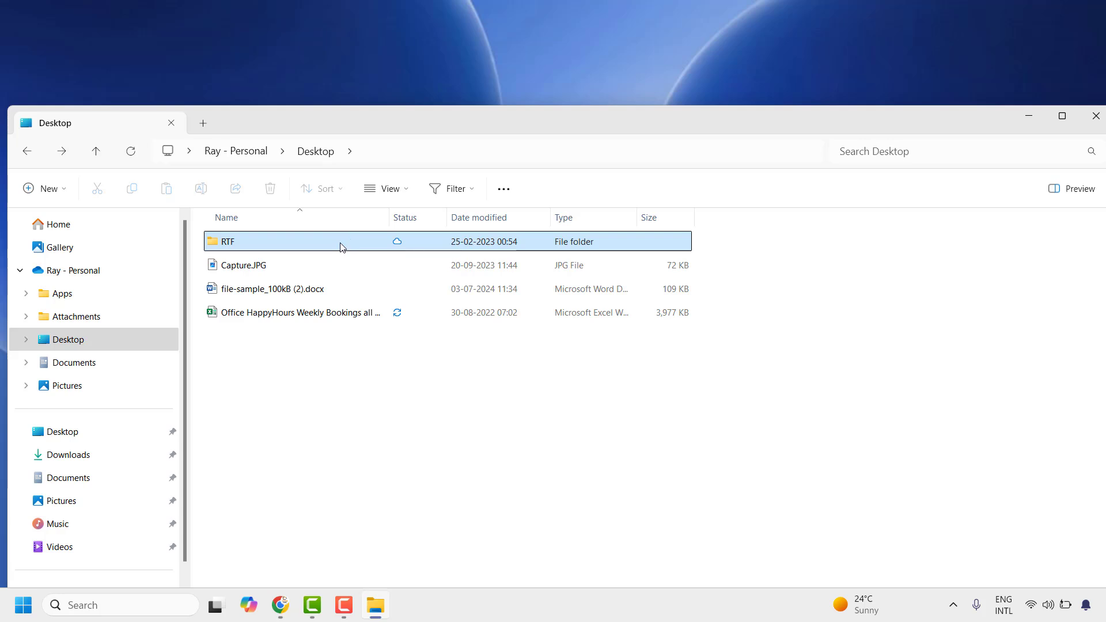
{"action": "mouse_move", "coordinate": [341, 244]}
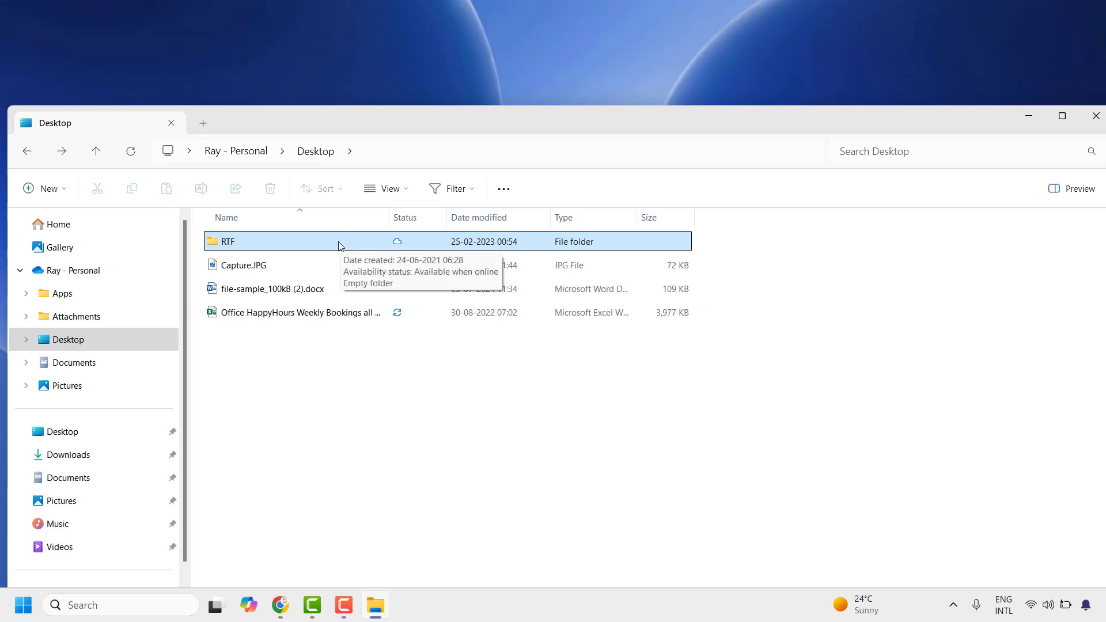
{"action": "mouse_move", "coordinate": [370, 251]}
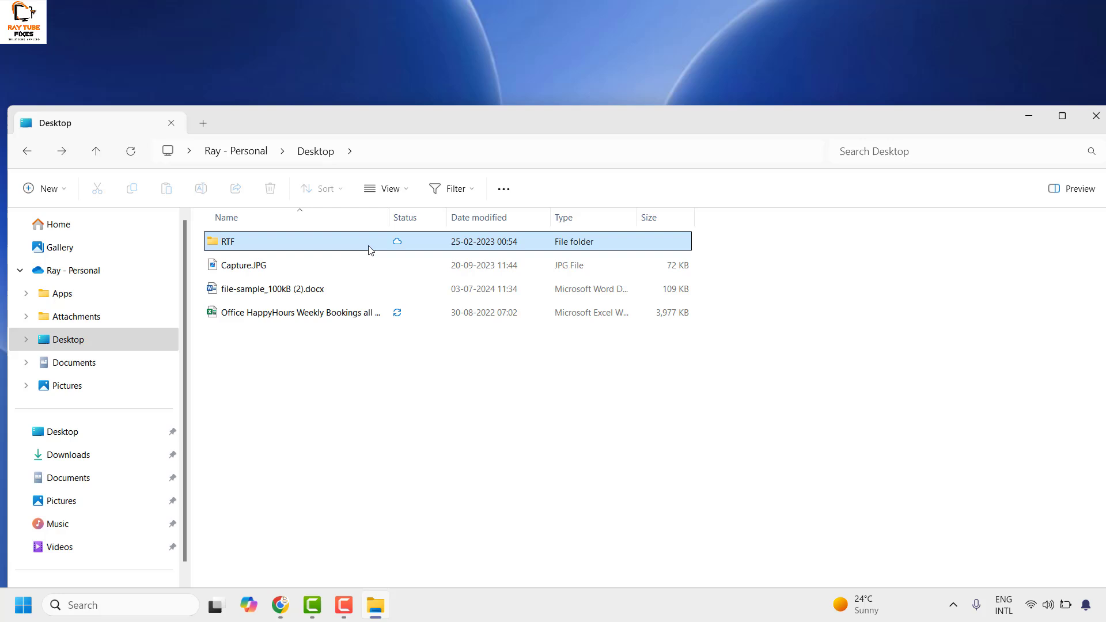
{"action": "mouse_move", "coordinate": [361, 245]}
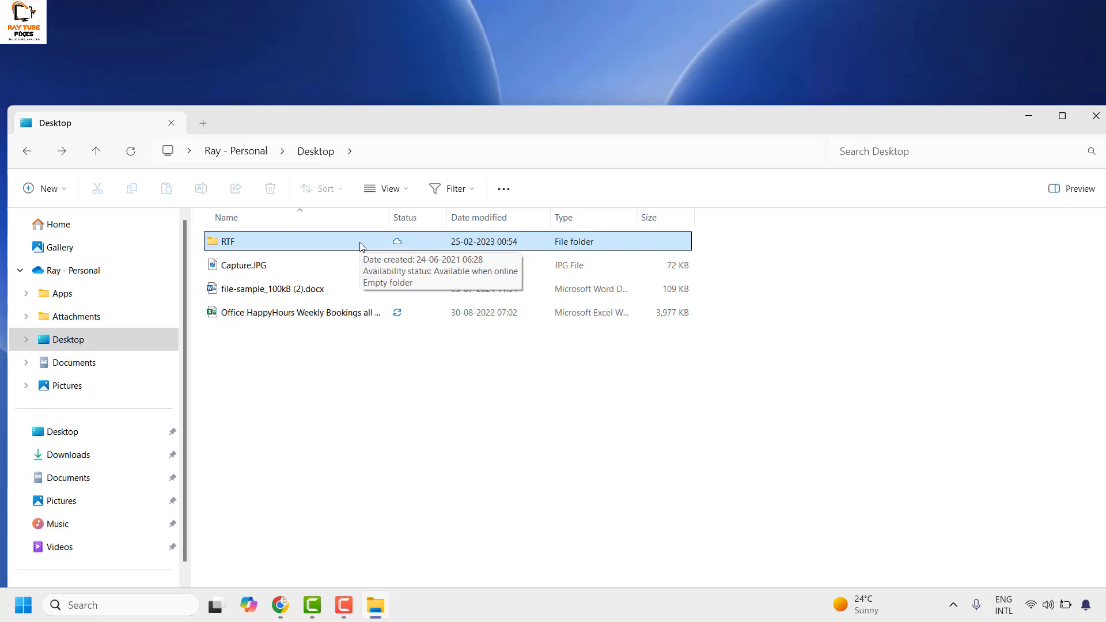
{"action": "mouse_move", "coordinate": [372, 253]}
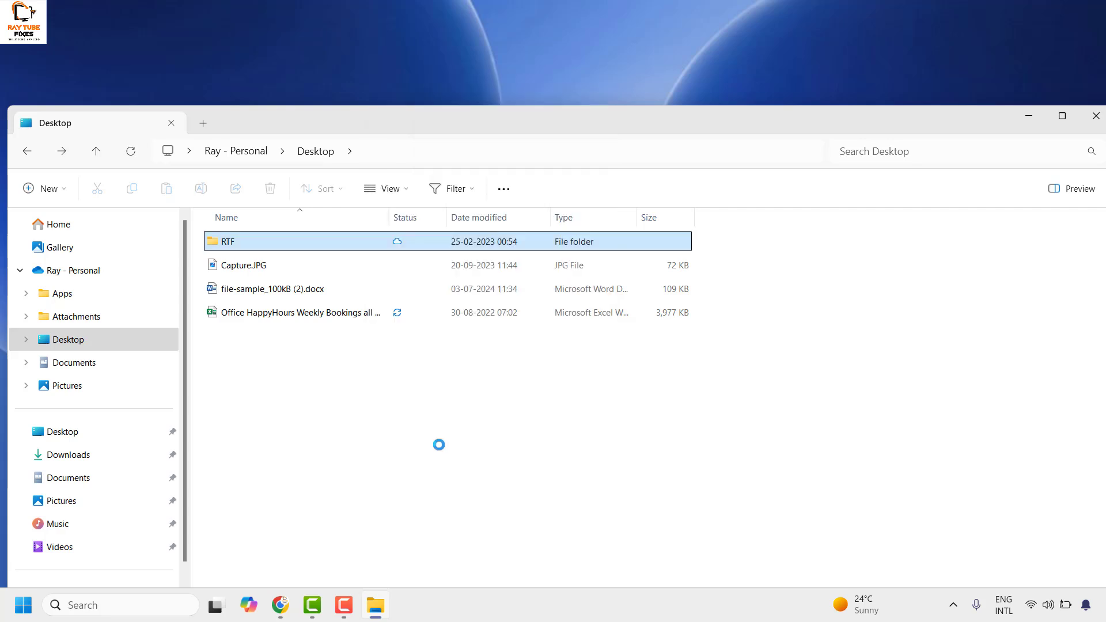
Show the RTF folder's Security permissions from its Properties.
{"action": "right_click", "coordinate": [226, 241]}
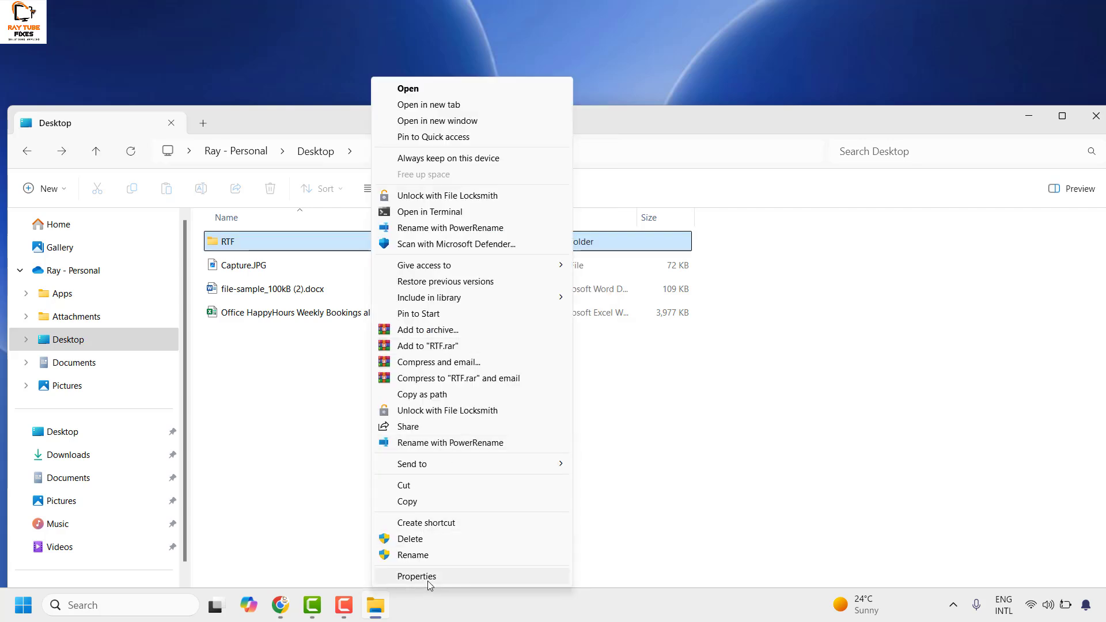
{"action": "left_click", "coordinate": [416, 576]}
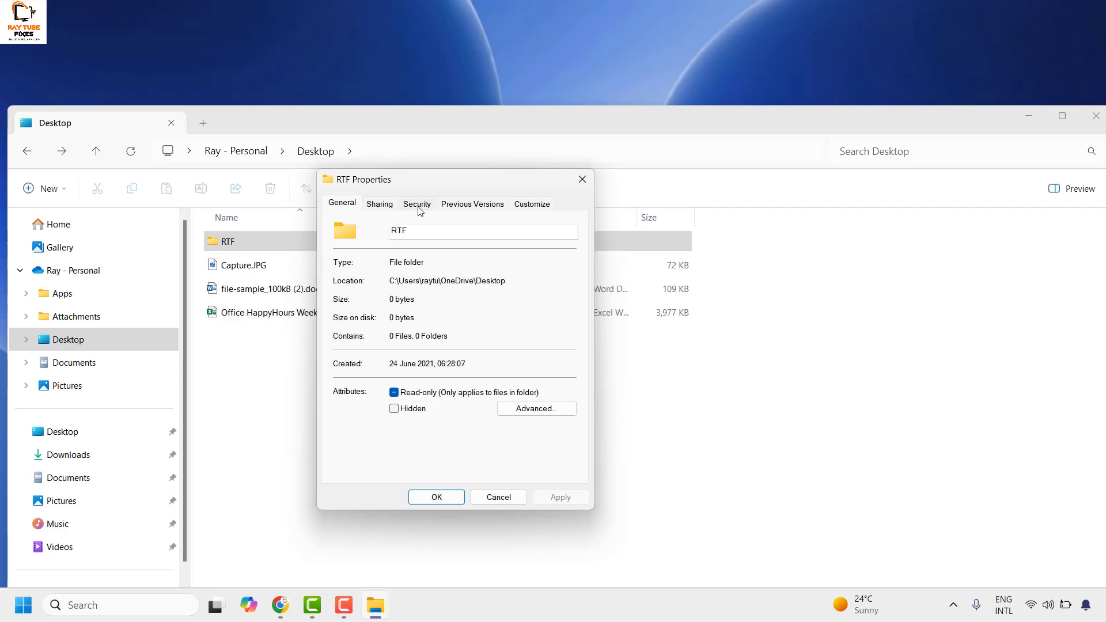
{"action": "left_click", "coordinate": [416, 204]}
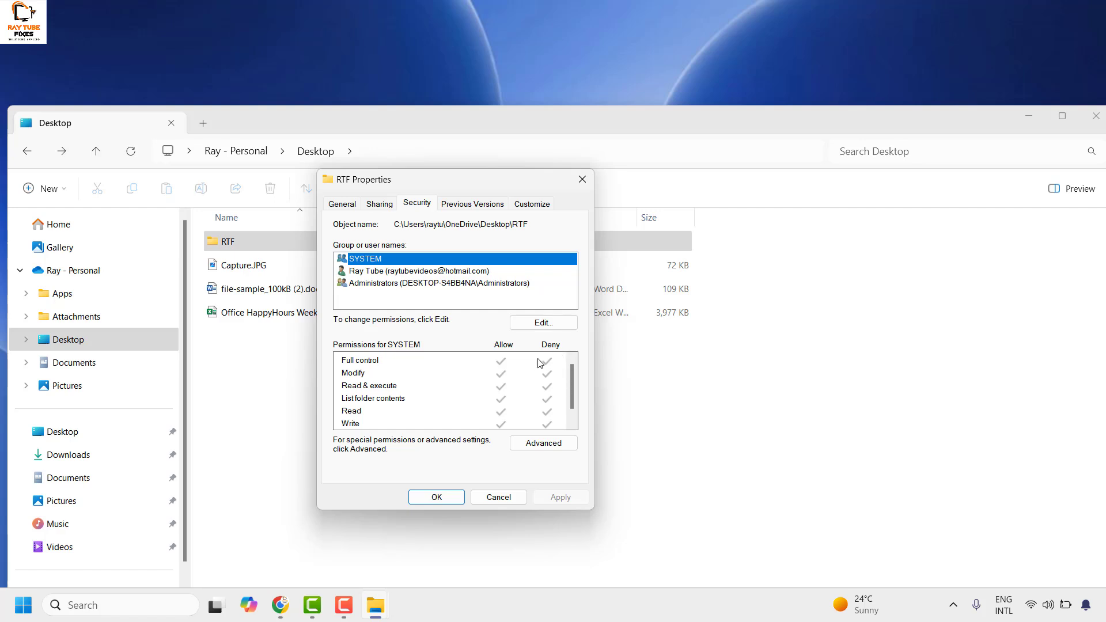
{"action": "mouse_move", "coordinate": [553, 390]}
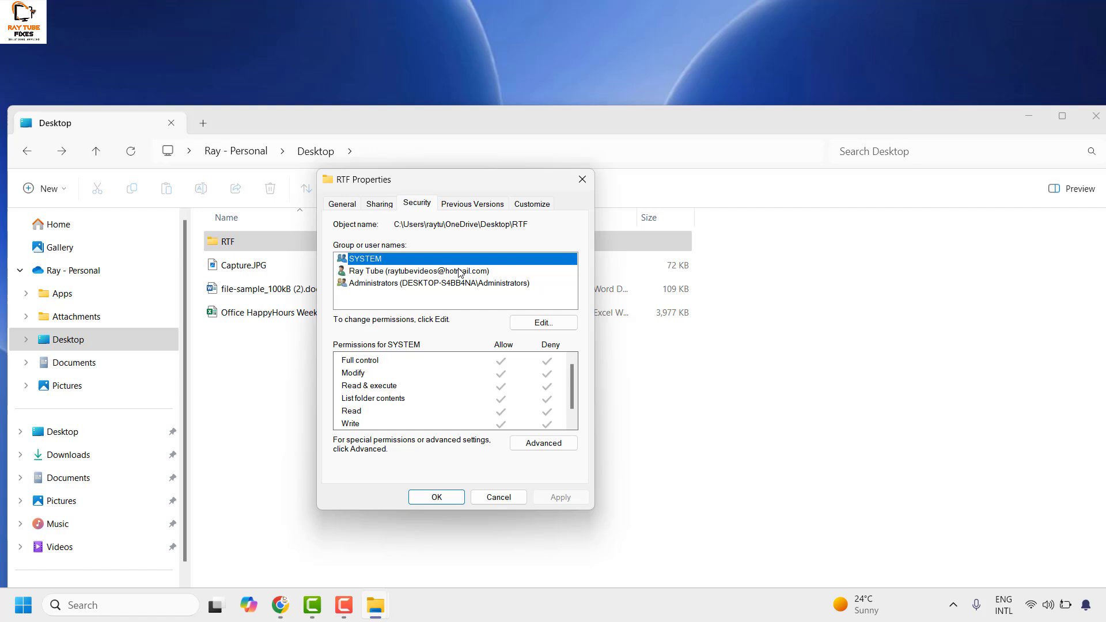
Review permissions for the user account and Administrators, confirming the user is denied everything.
{"action": "left_click", "coordinate": [418, 271]}
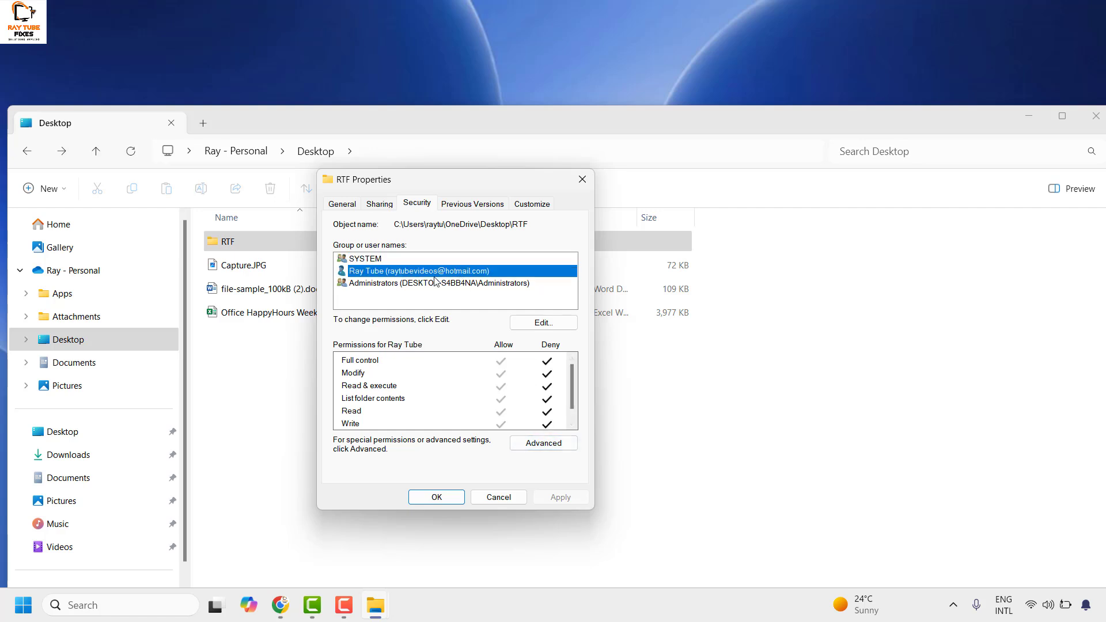
{"action": "left_click", "coordinate": [438, 283]}
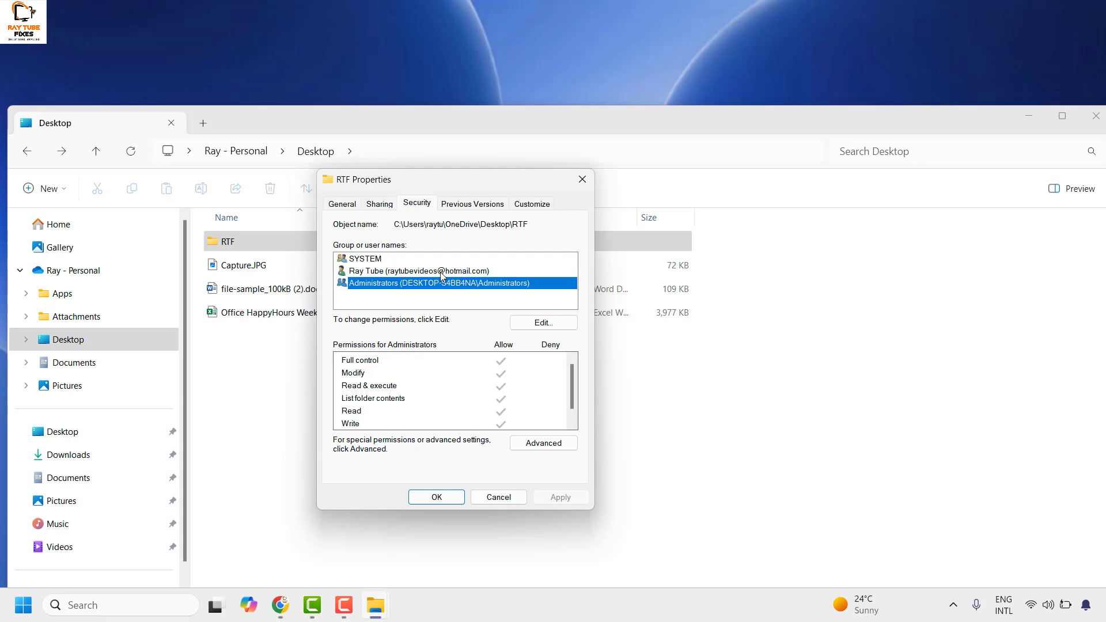
{"action": "left_click", "coordinate": [417, 271]}
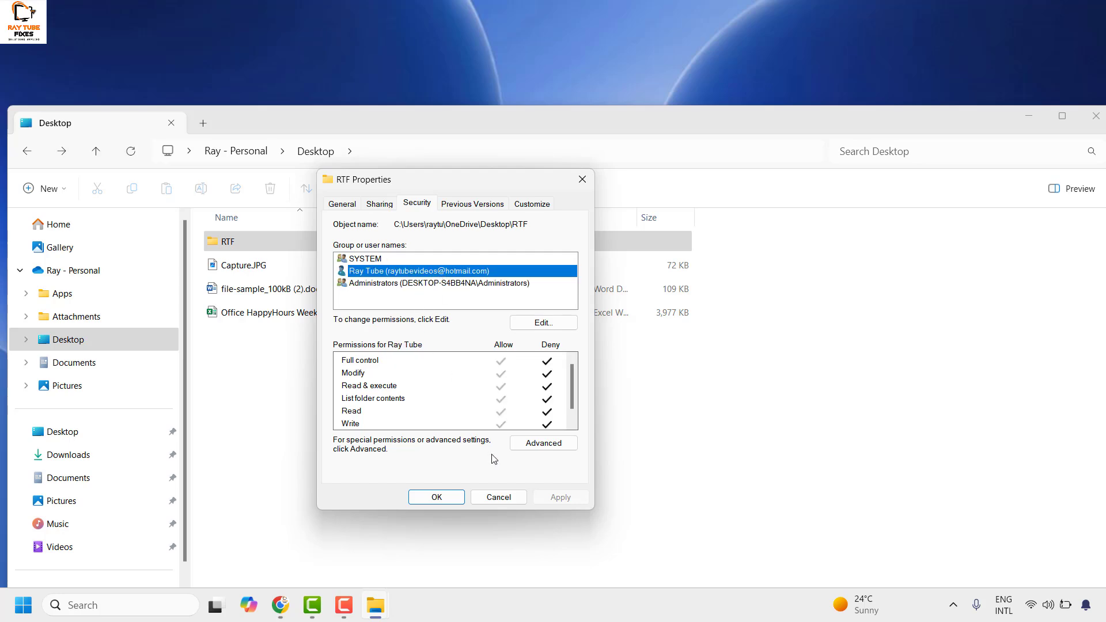
In Advanced security, set Everyone as owner on all subfolders and grant a single Full control entry.
{"action": "left_click", "coordinate": [543, 443]}
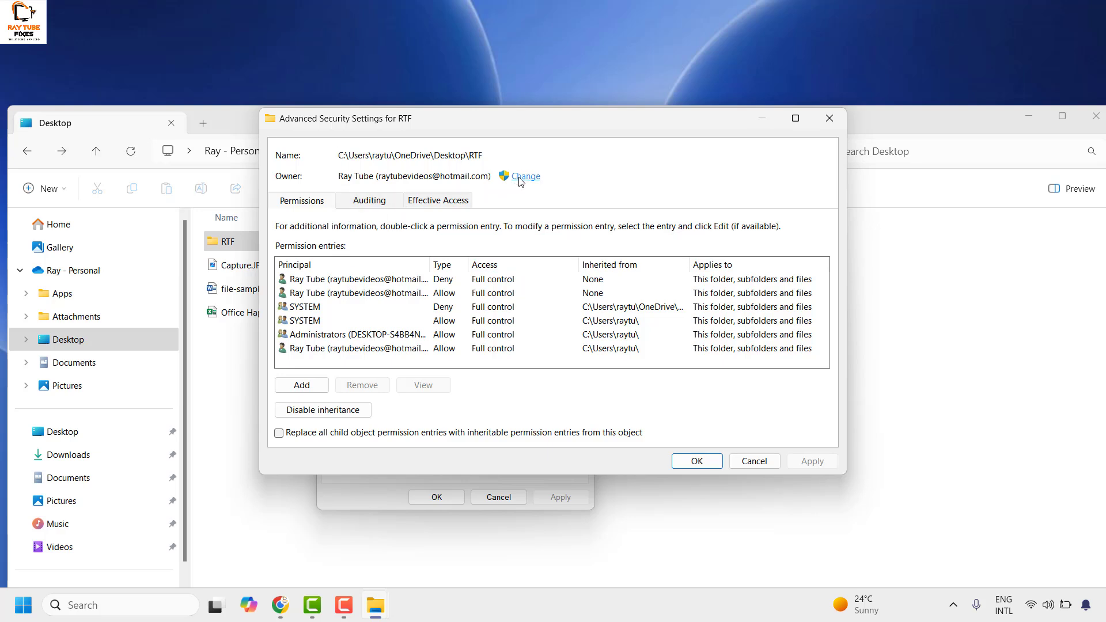
{"action": "type", "text": "everyone"}
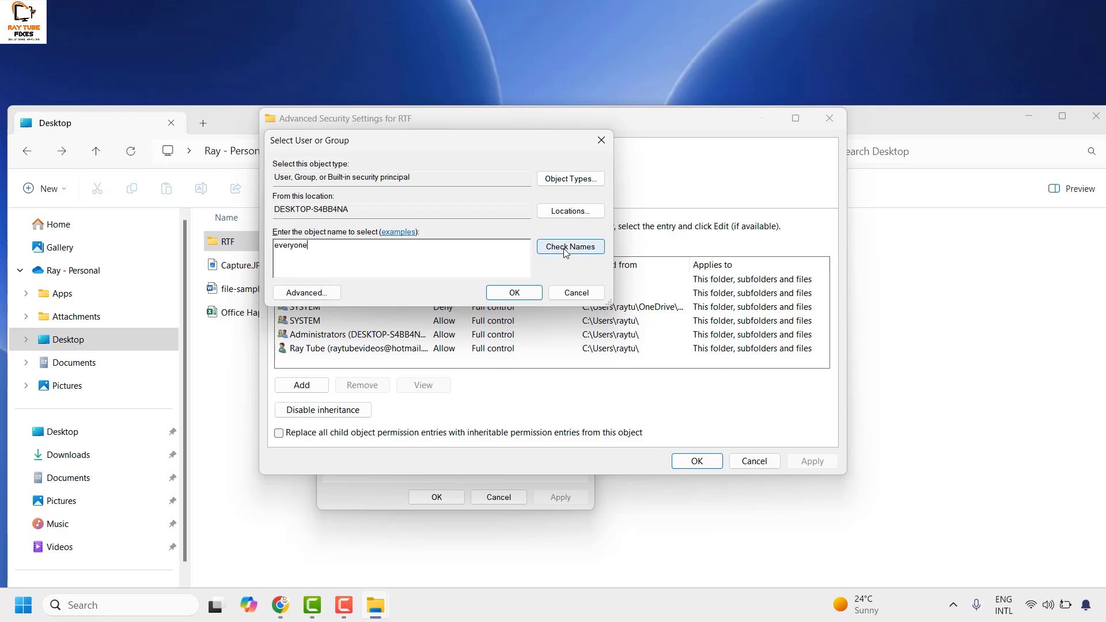
{"action": "left_click", "coordinate": [514, 292]}
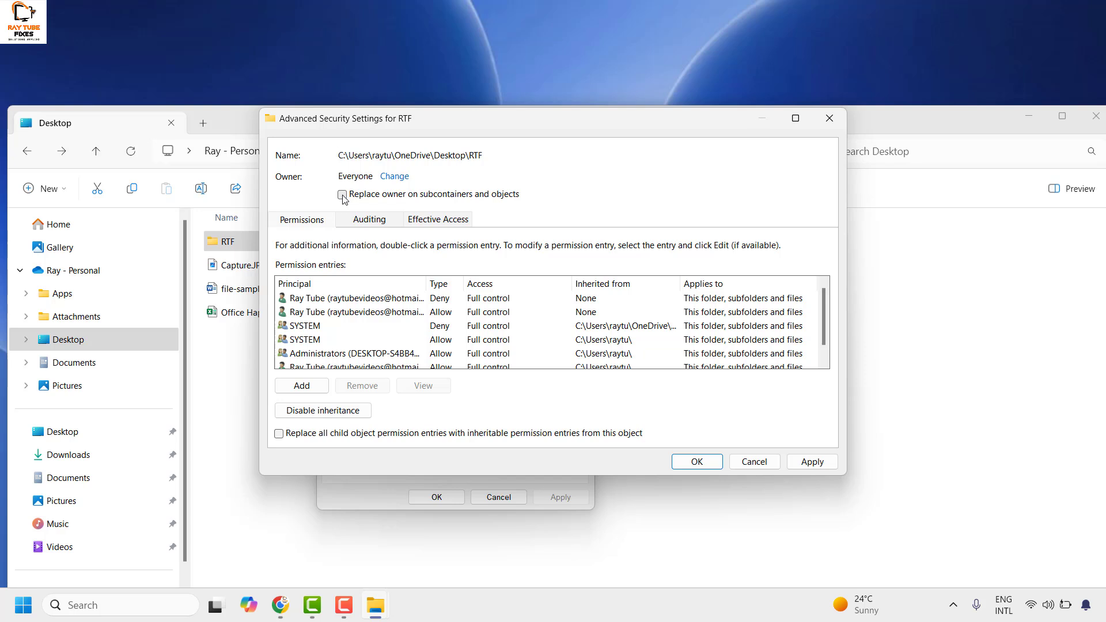
{"action": "left_click", "coordinate": [811, 461]}
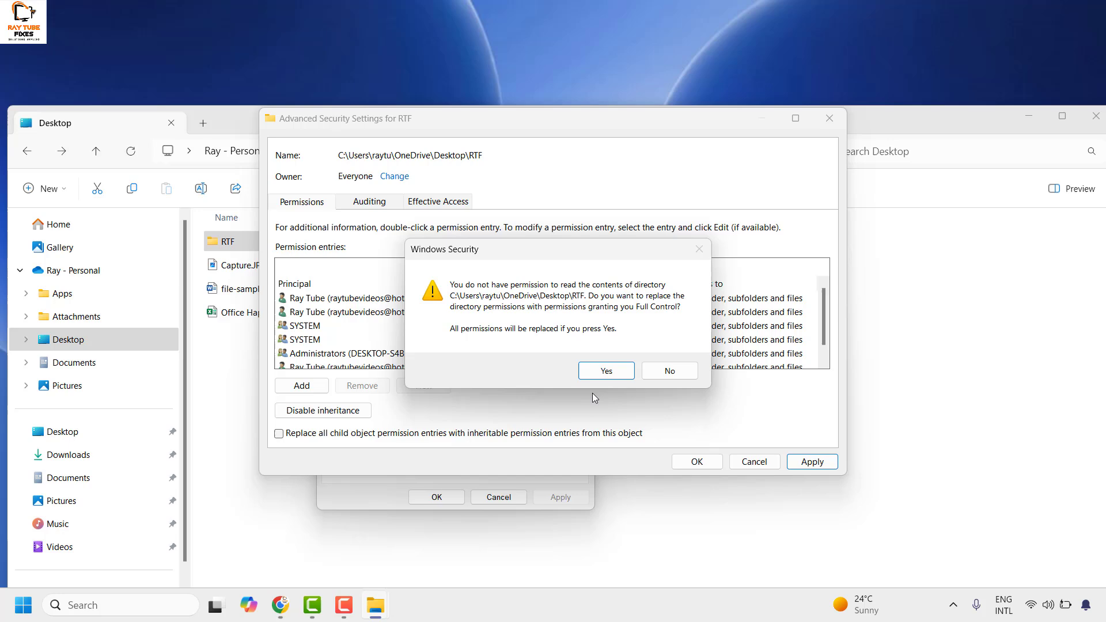
{"action": "left_click", "coordinate": [605, 370]}
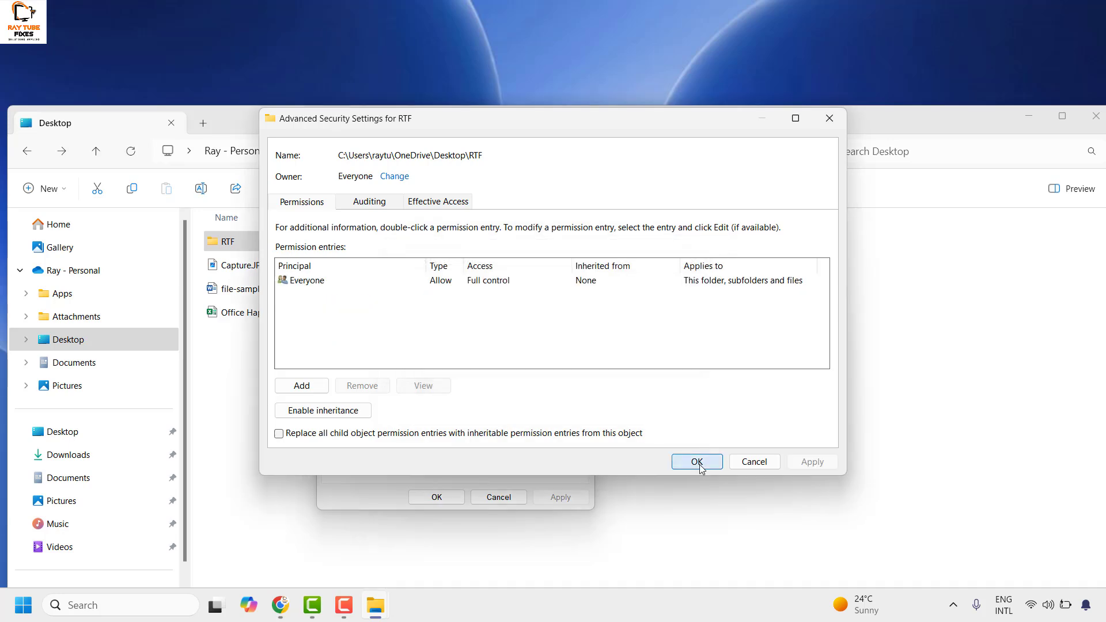
Confirm the settings, open RTF to see its two Outlook .pst files, then close the window.
{"action": "left_click", "coordinate": [696, 462]}
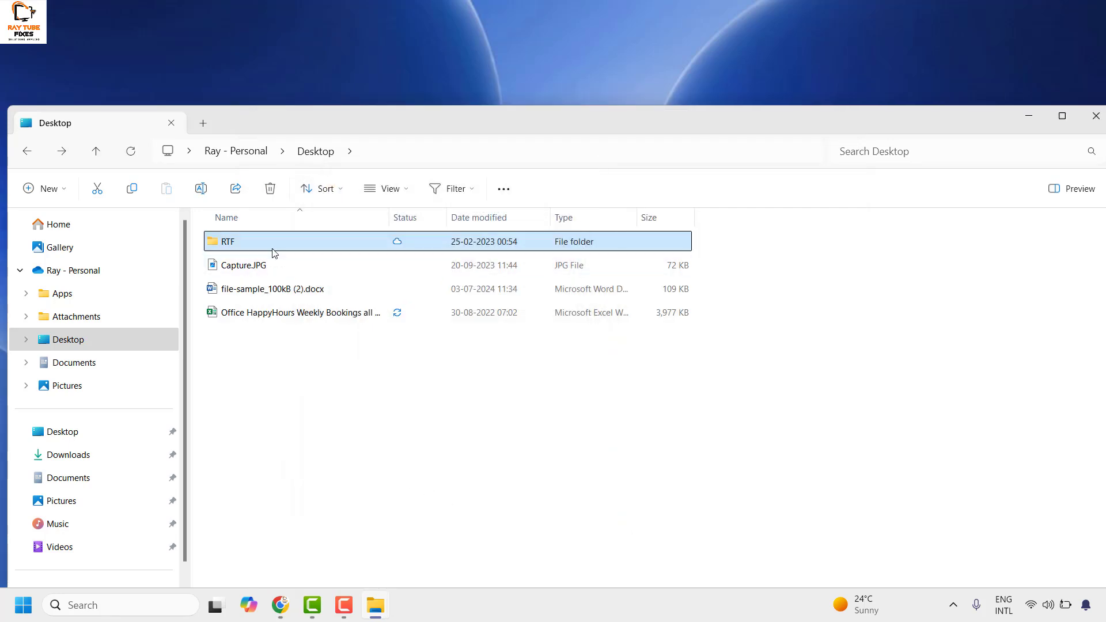
{"action": "double_click", "coordinate": [227, 241]}
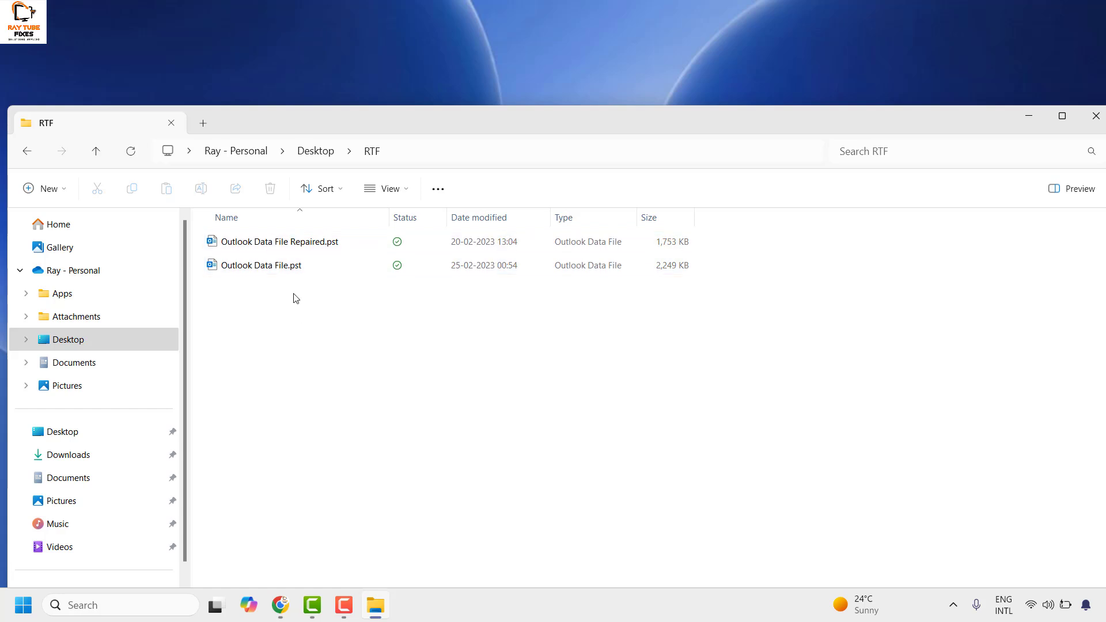
{"action": "left_click", "coordinate": [282, 240]}
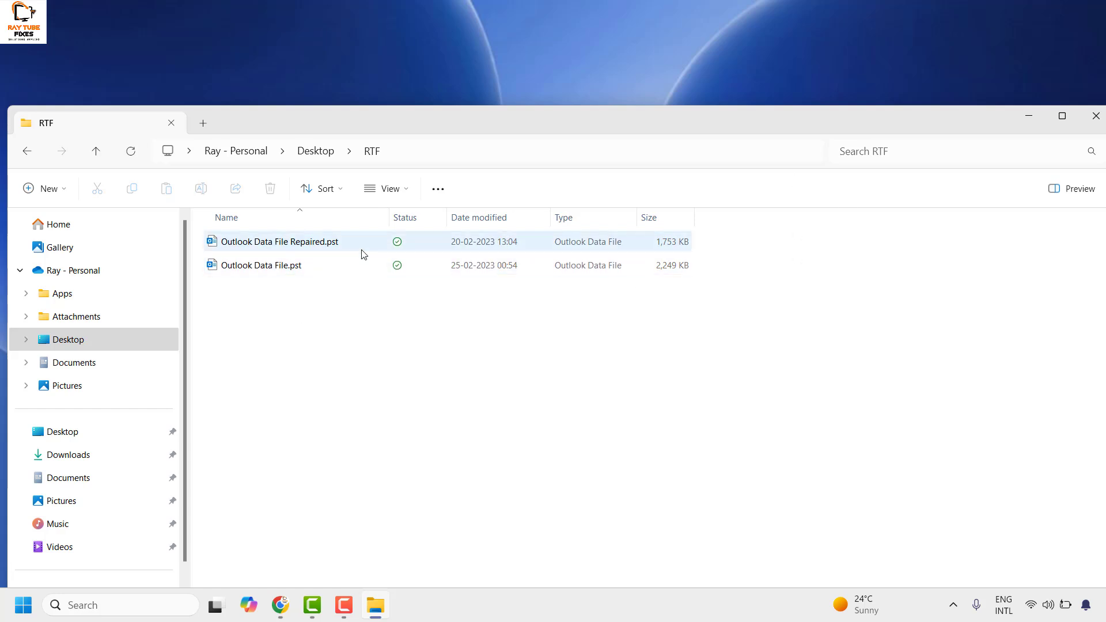
{"action": "left_click", "coordinate": [1095, 116]}
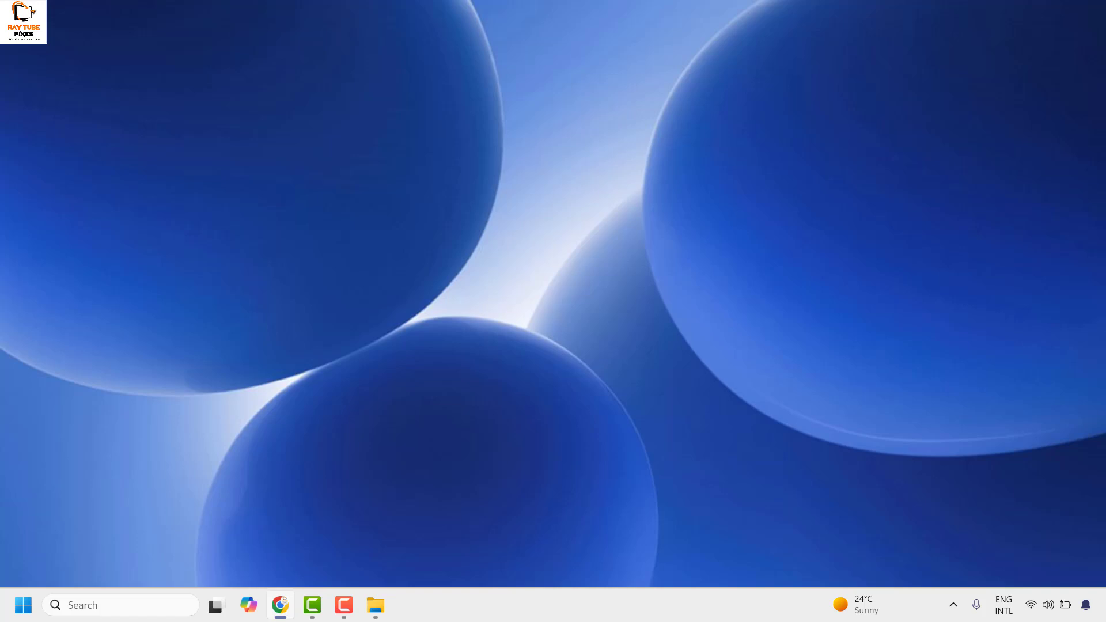